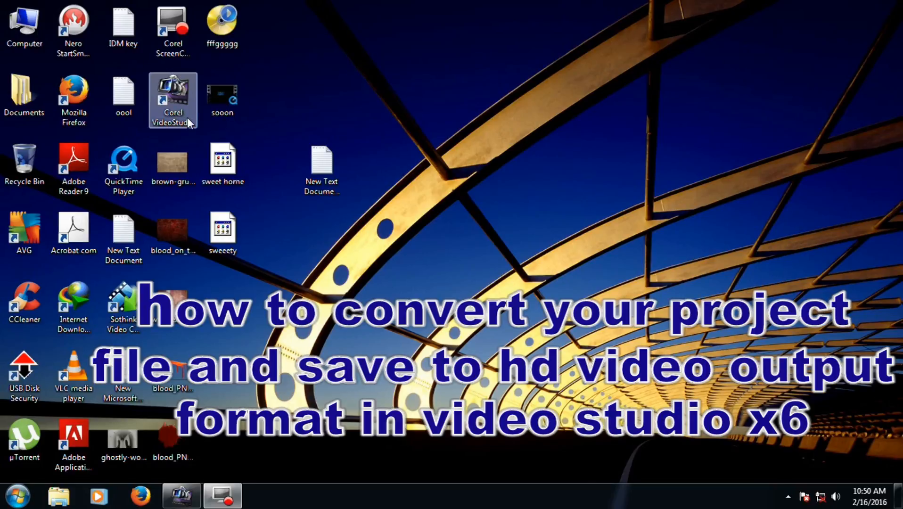
Step: Launch Corel VideoStudio Pro X6 from the desktop shortcut into an empty untitled project
double_click(173, 100)
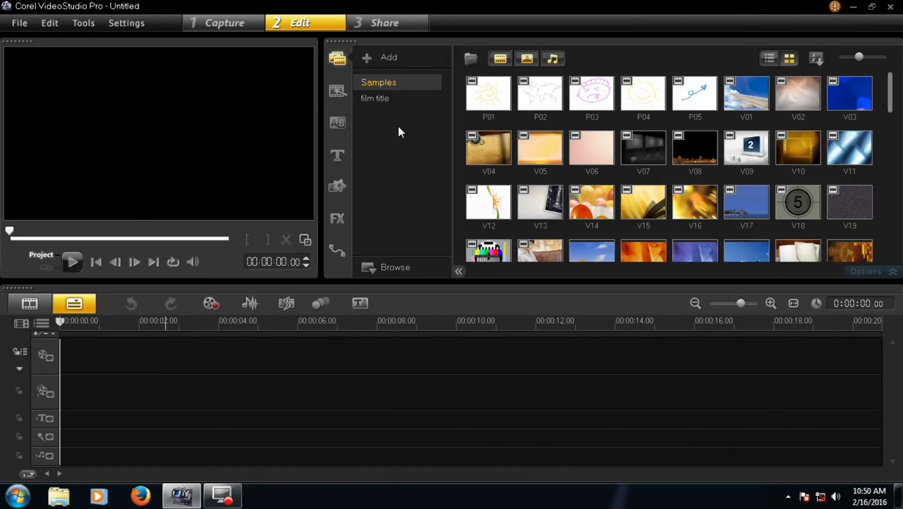
mouse_move(180, 113)
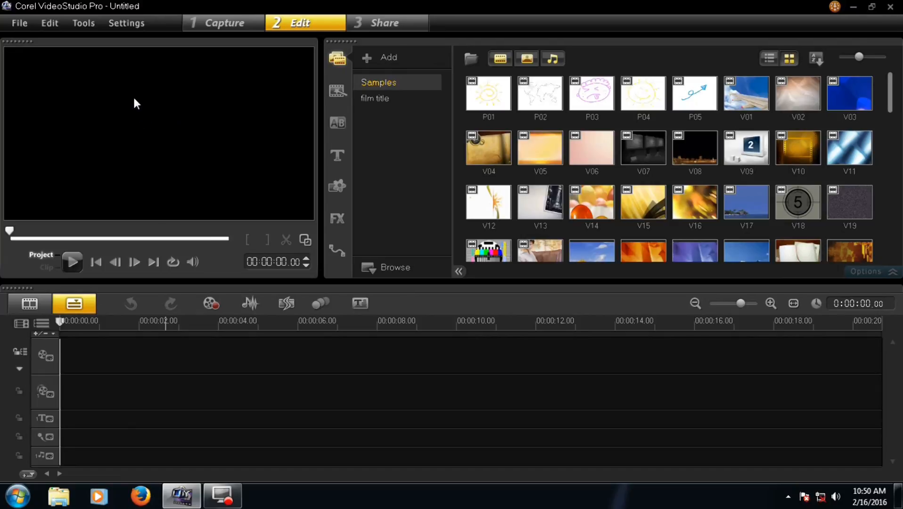
Step: Load the saved 'sweet home' project from the Desktop via Open Project
left_click(19, 22)
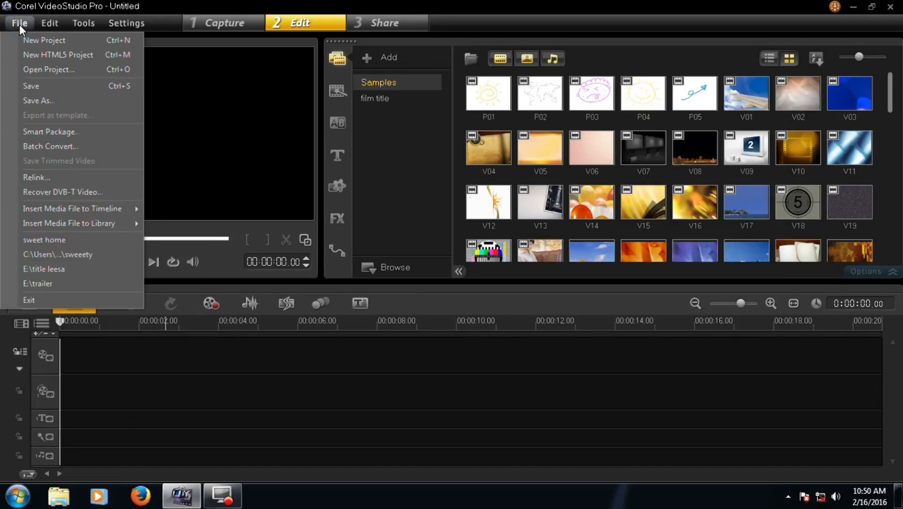
mouse_move(50, 69)
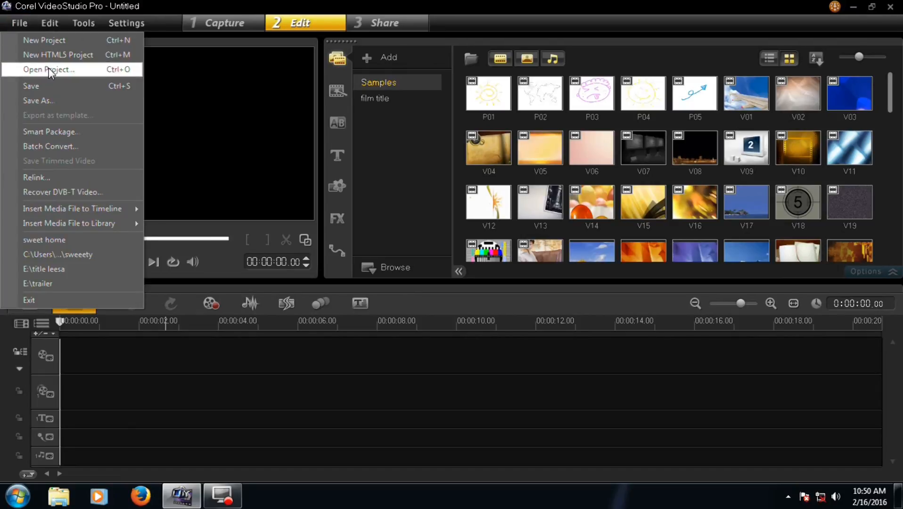
left_click(49, 69)
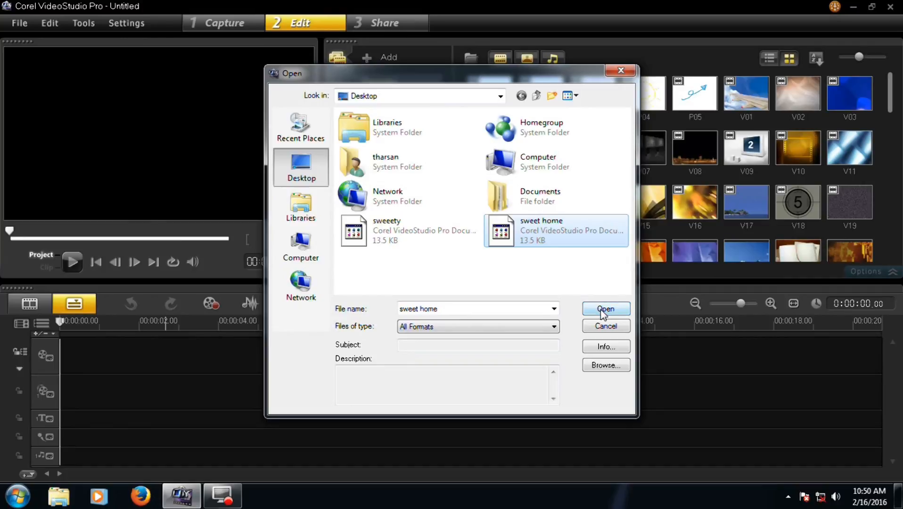
left_click(605, 309)
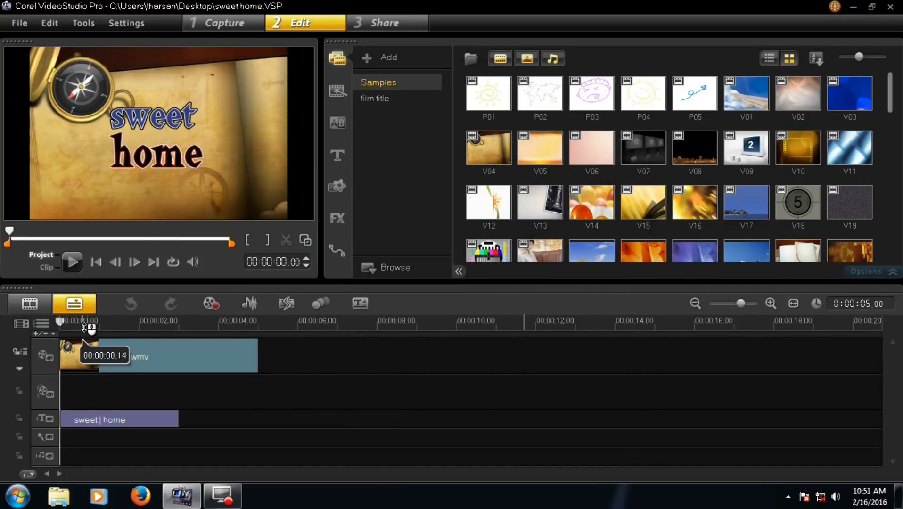
mouse_move(190, 217)
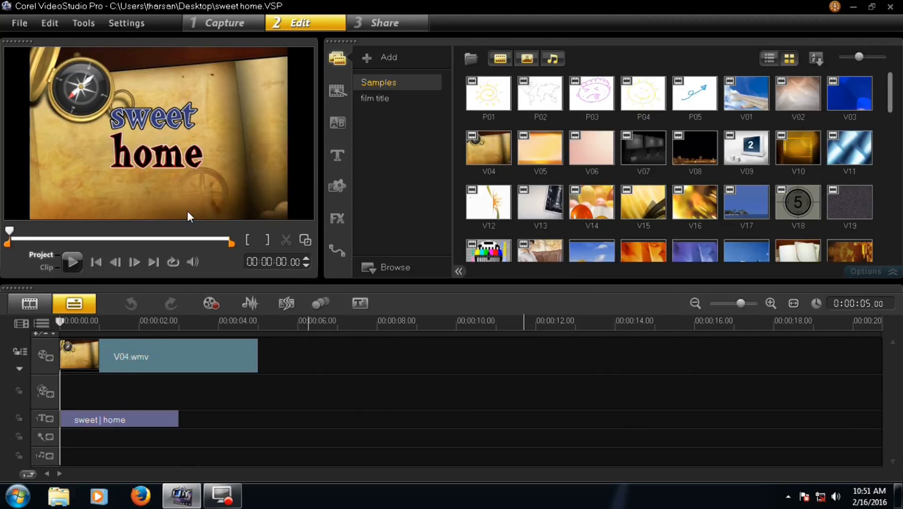
mouse_move(450, 144)
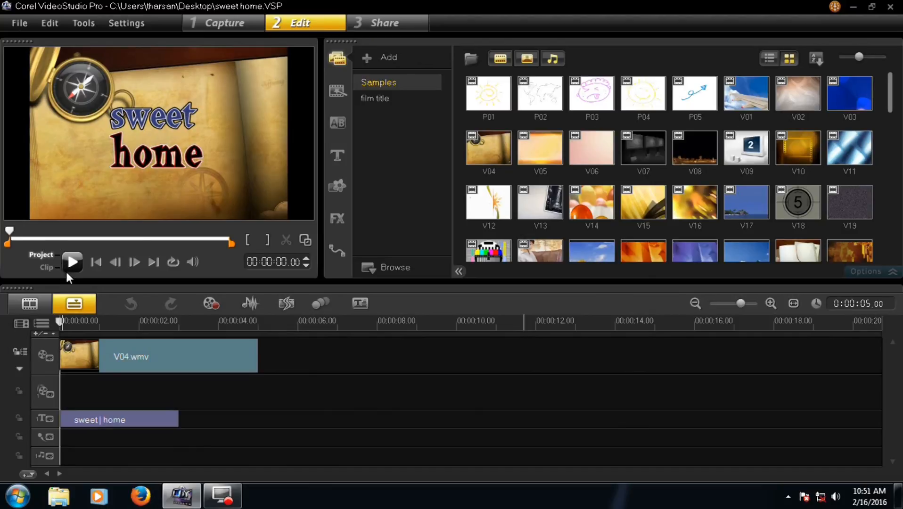
Step: Play the sweet home project in the preview window to check its title and clip
left_click(73, 262)
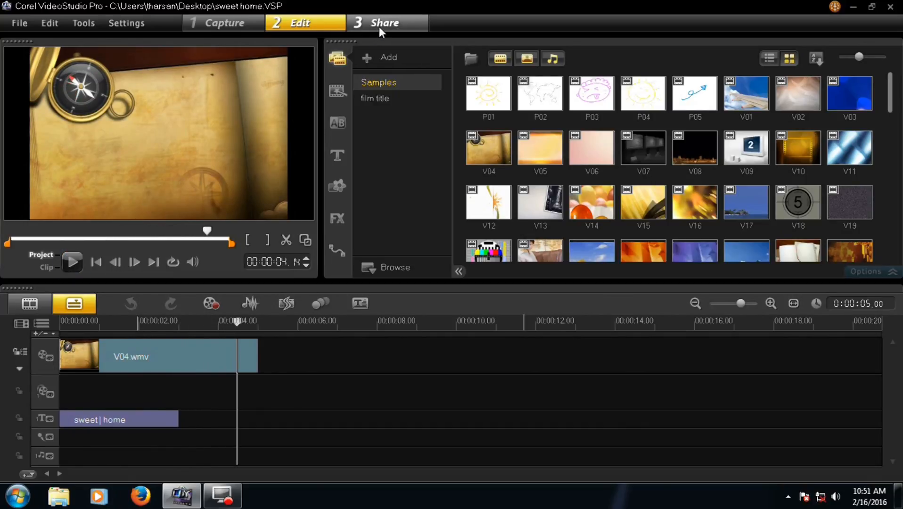
Step: Go to the Share workspace and start creating a video file from the project
left_click(386, 23)
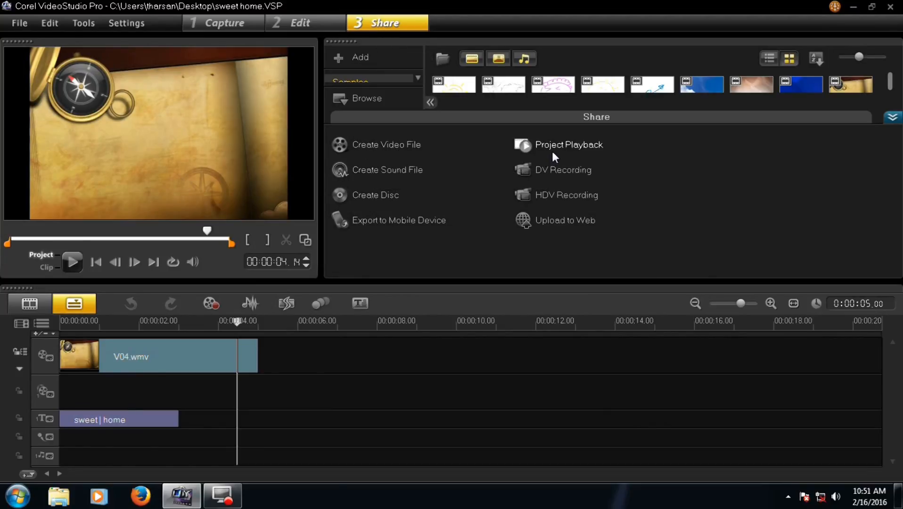
mouse_move(584, 156)
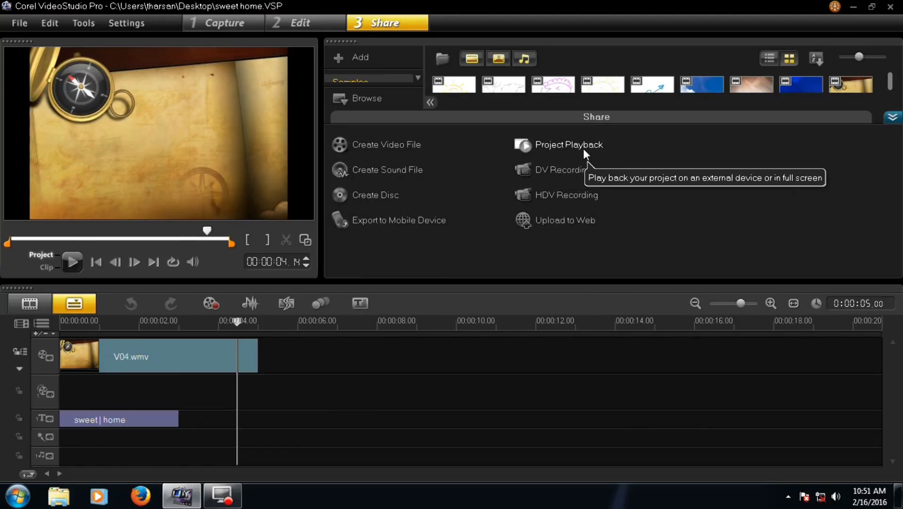
mouse_move(360, 185)
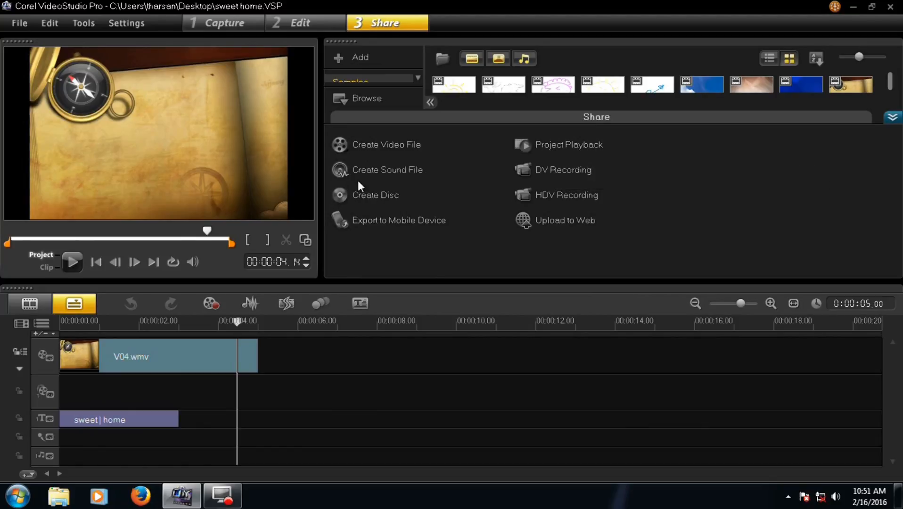
mouse_move(452, 185)
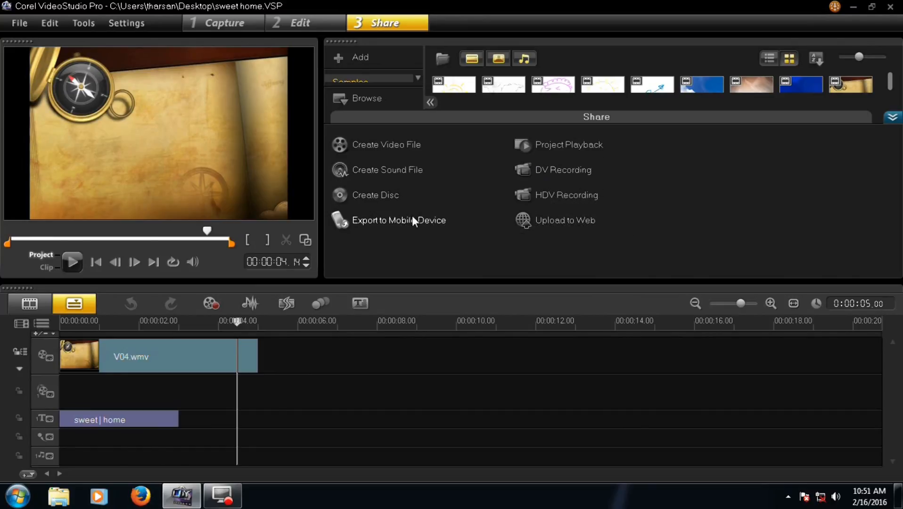
mouse_move(387, 155)
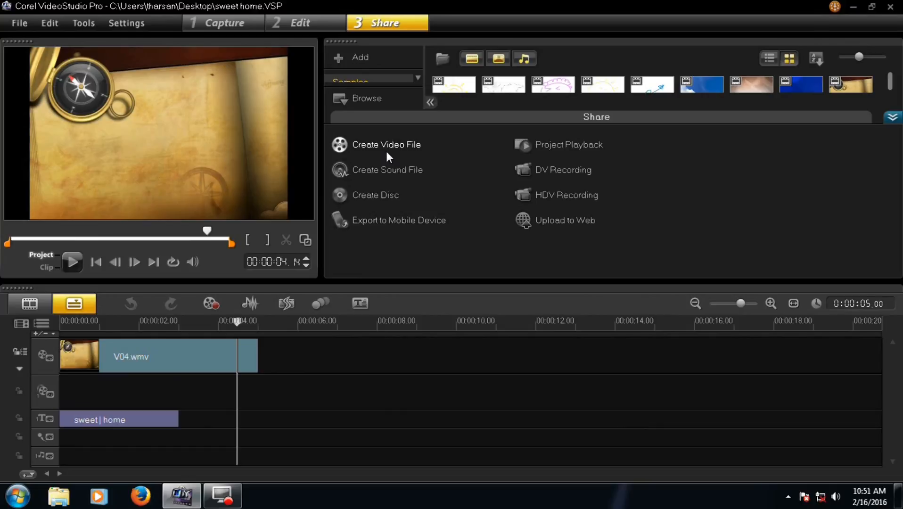
left_click(386, 144)
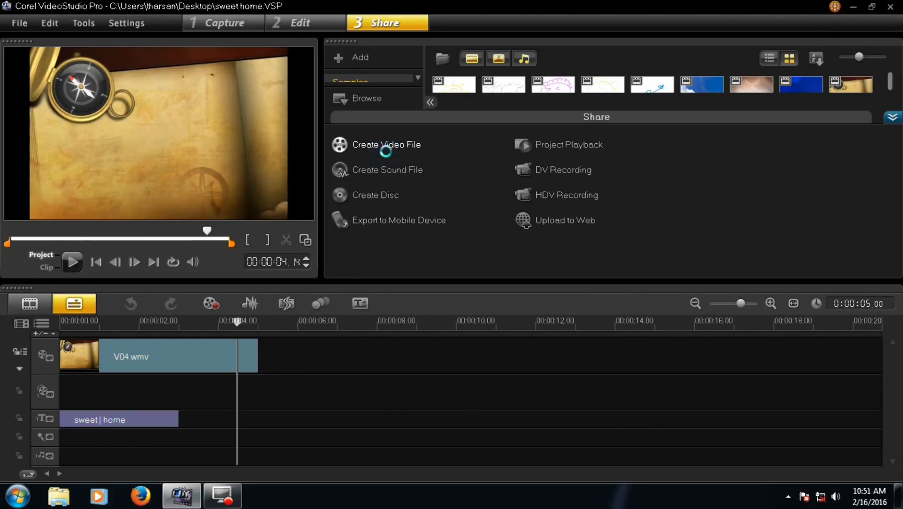
Step: Select WMV HD 1080 30p as the output format for the new video file
left_click(386, 145)
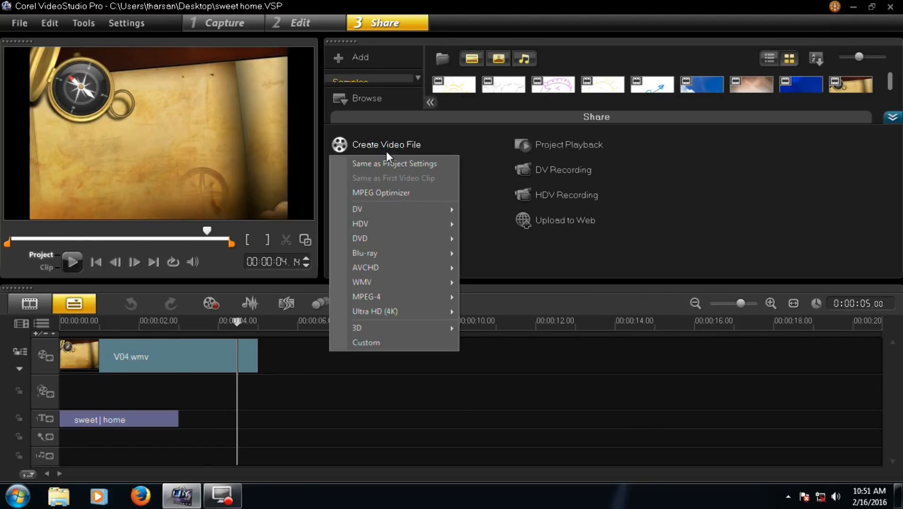
mouse_move(404, 209)
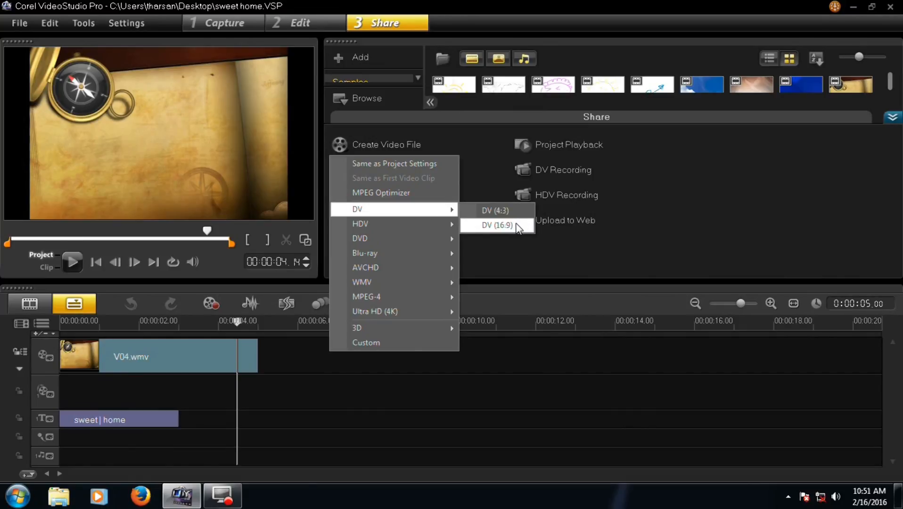
mouse_move(360, 225)
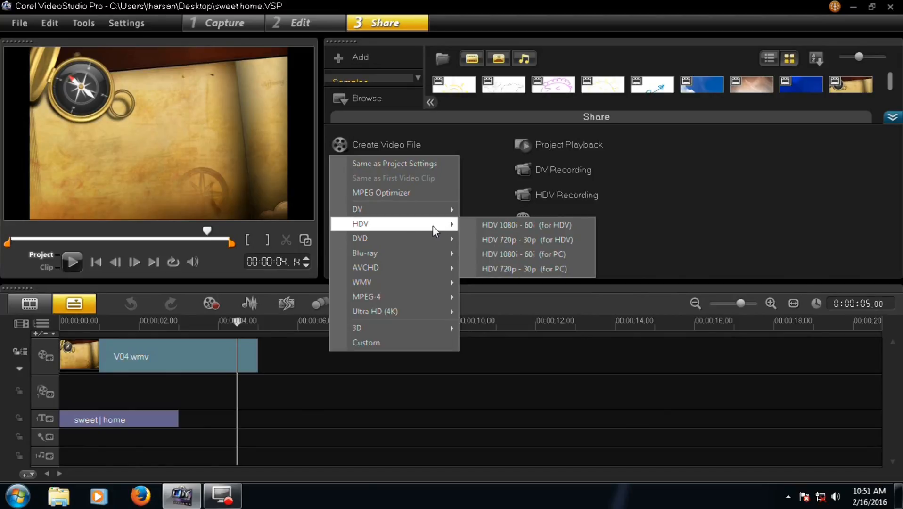
mouse_move(385, 238)
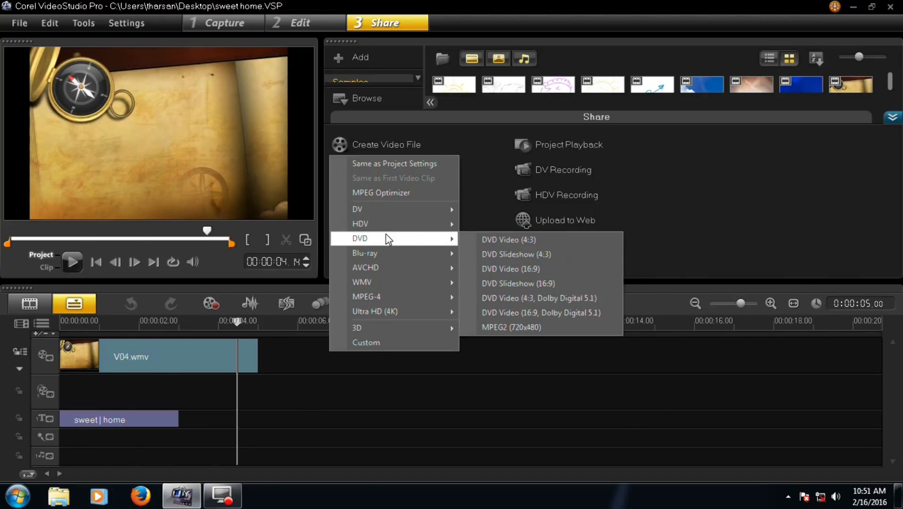
mouse_move(380, 266)
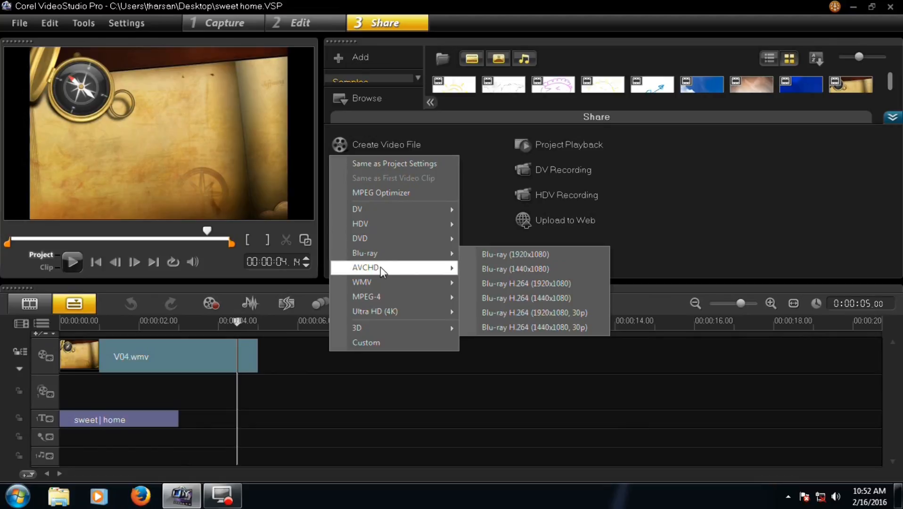
mouse_move(362, 282)
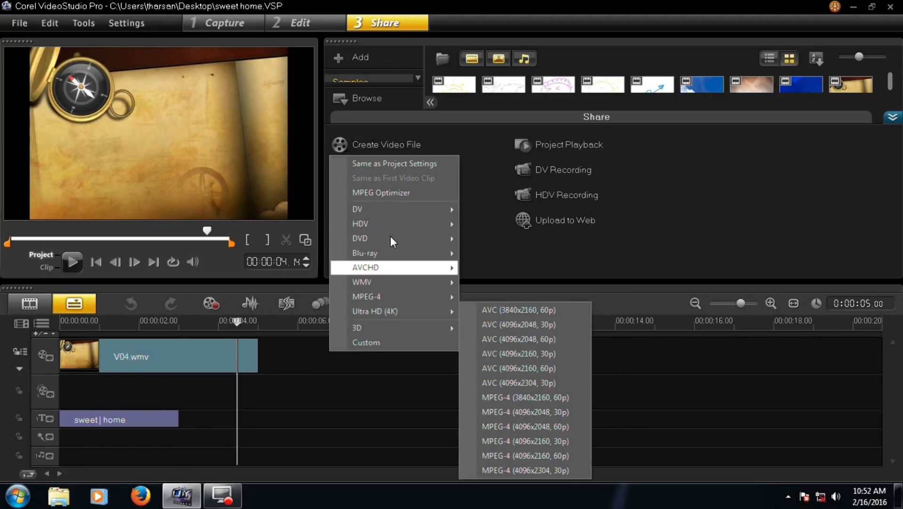
mouse_move(365, 253)
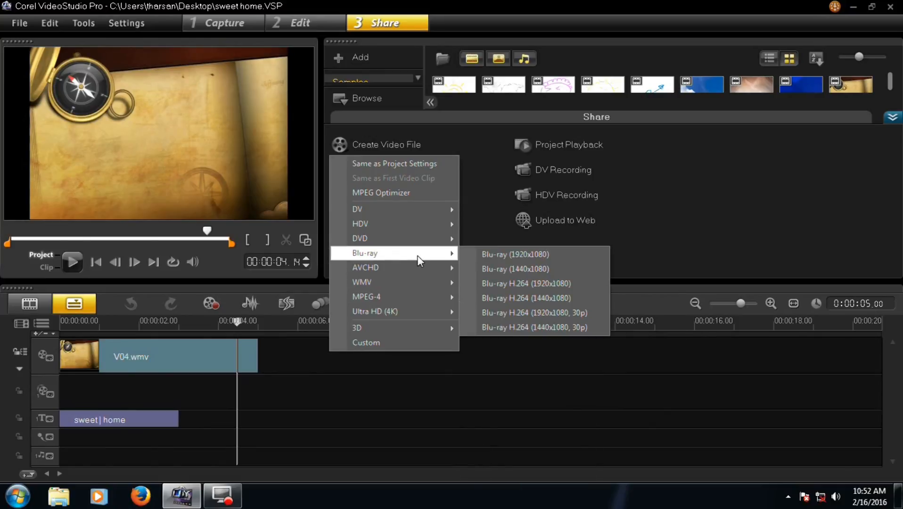
mouse_move(362, 282)
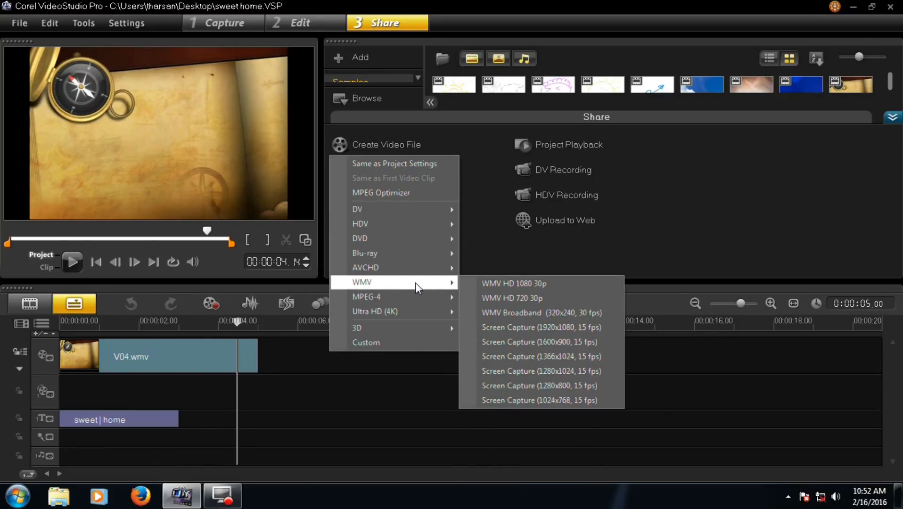
mouse_move(401, 289)
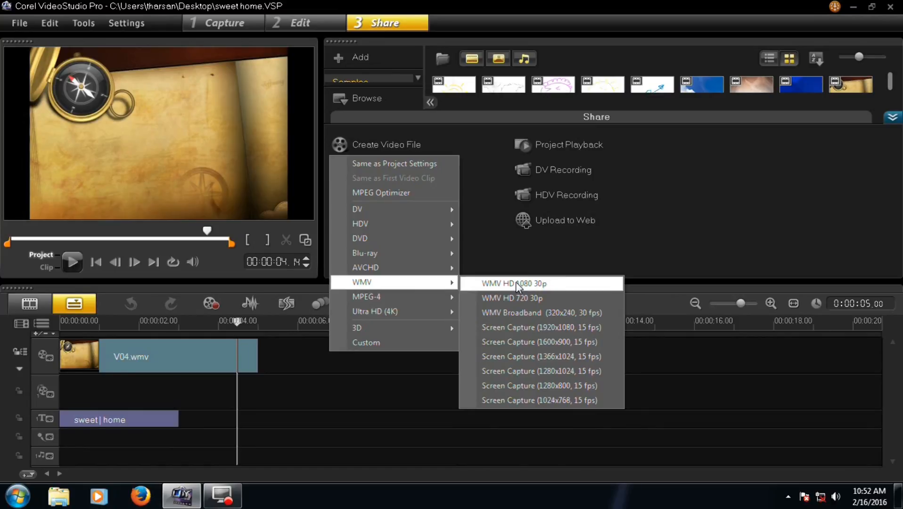
left_click(513, 284)
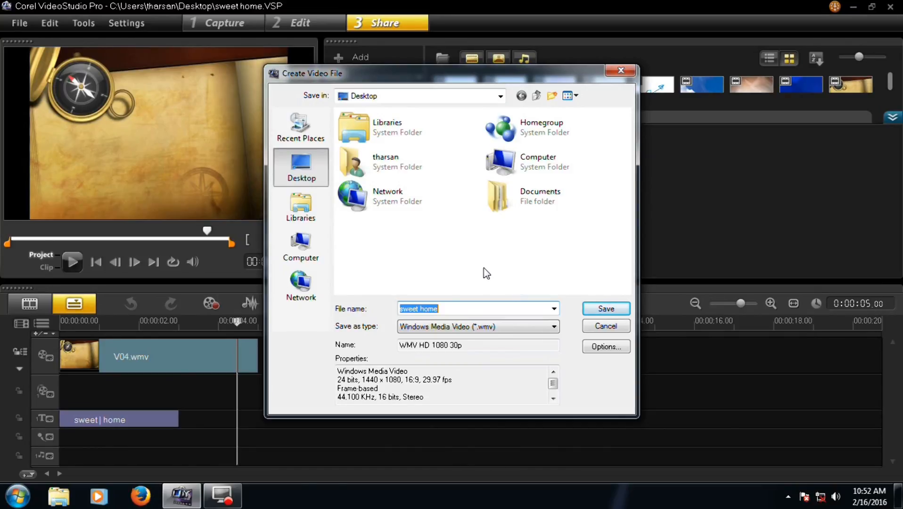
mouse_move(302, 167)
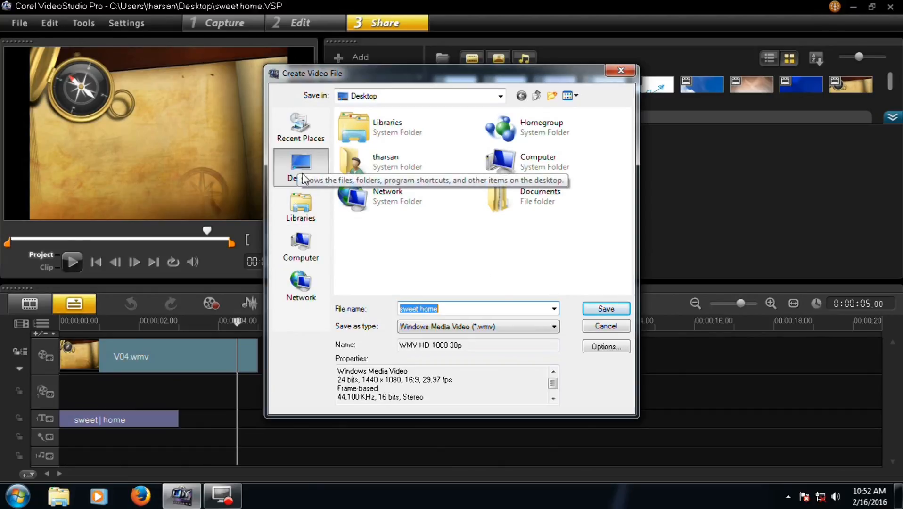
Step: Save the render as 'sweet home video' on the education (E:) drive and start rendering
left_click(300, 246)
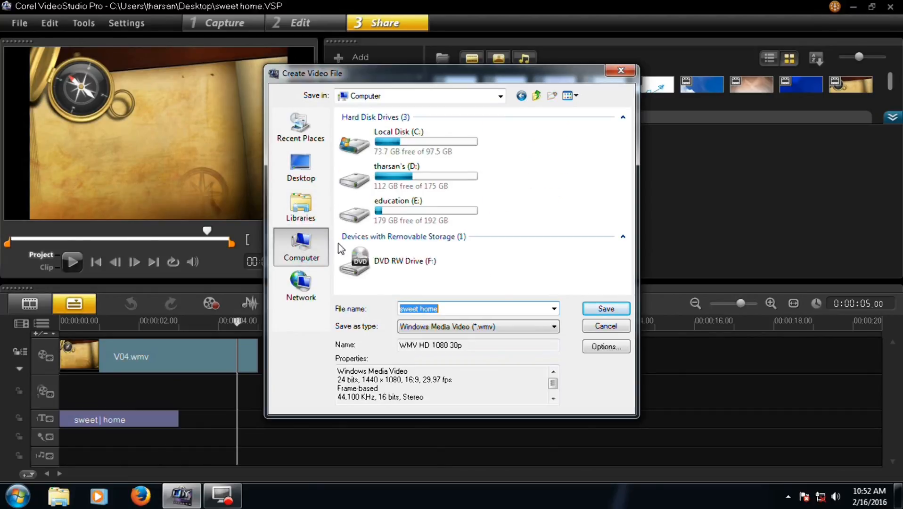
double_click(398, 210)
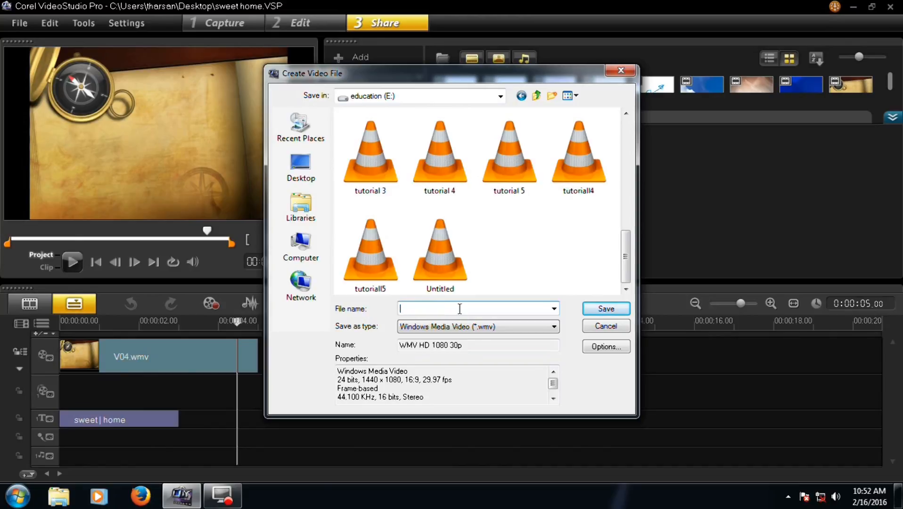
type("sweet home video")
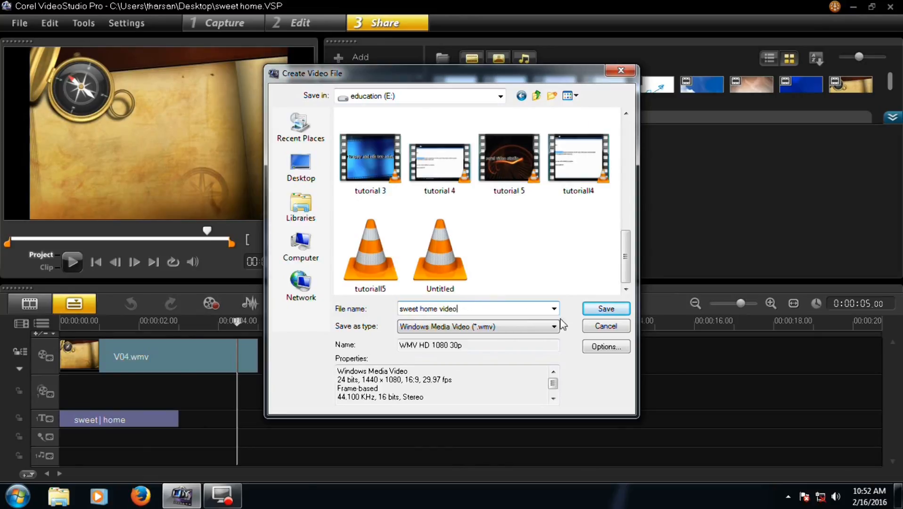
left_click(605, 308)
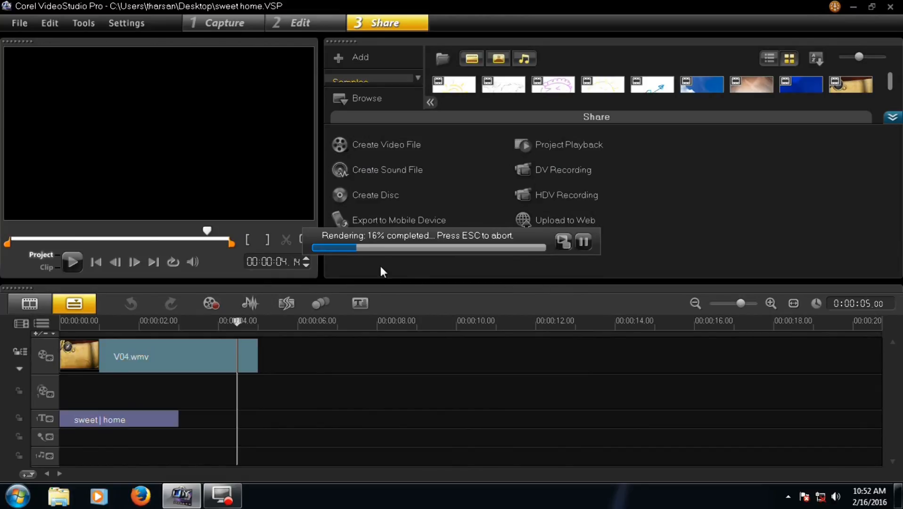
Step: Briefly play the rendered video in the preview, then minimise the editor to the desktop
left_click(71, 262)
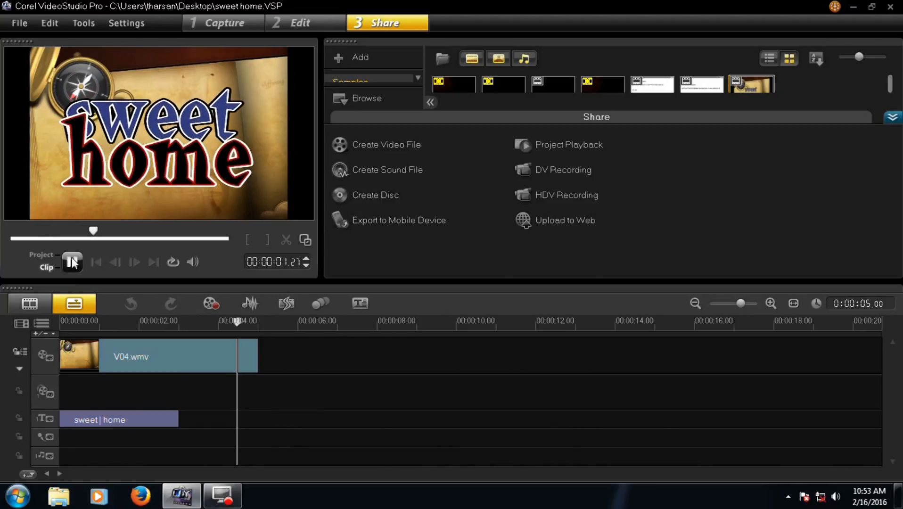
left_click(73, 262)
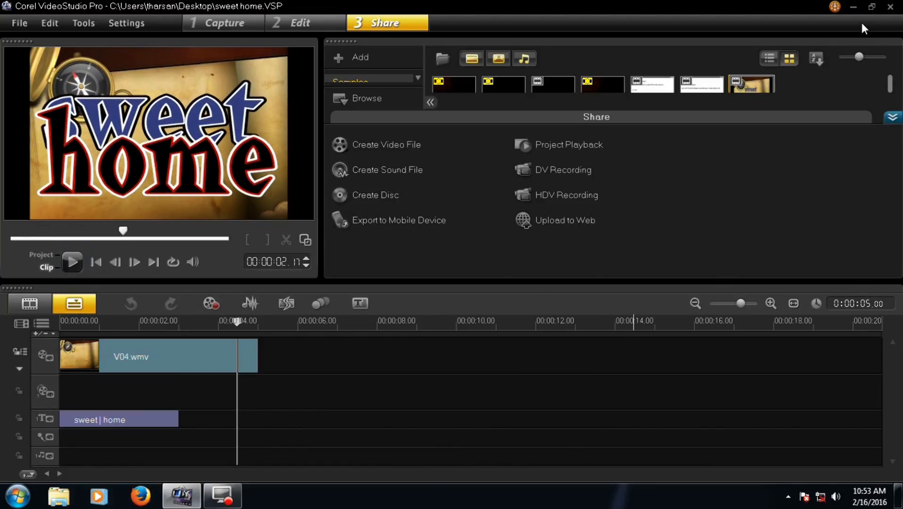
mouse_move(857, 7)
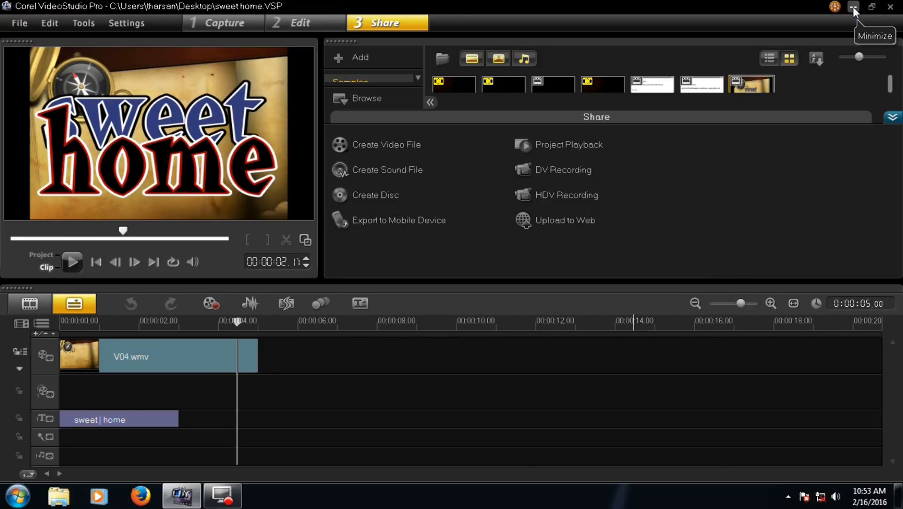
left_click(854, 6)
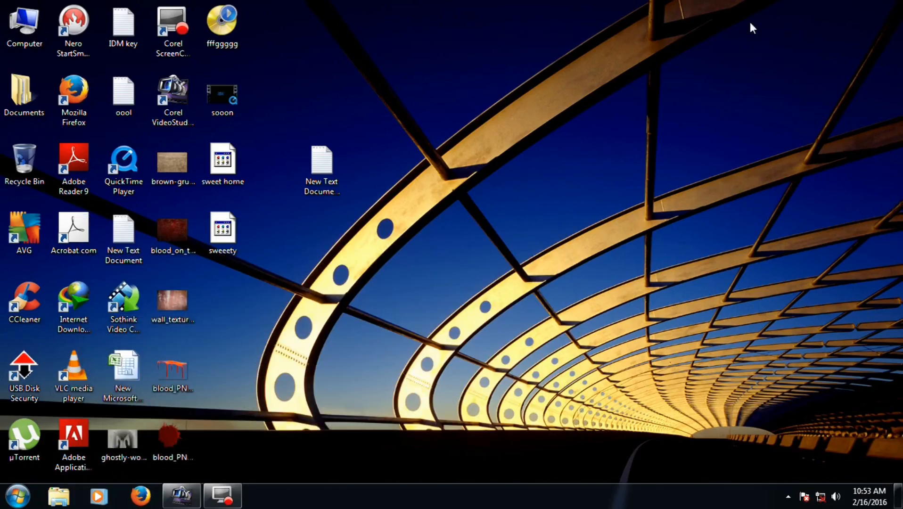
Step: Browse Computer to the education (E:) drive in Explorer and select 'sweet home video' to show its details
left_click(16, 494)
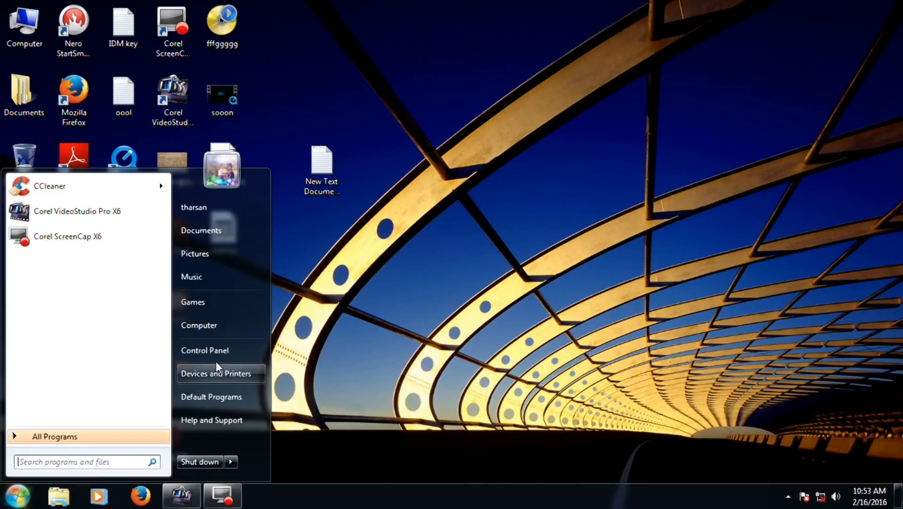
left_click(199, 325)
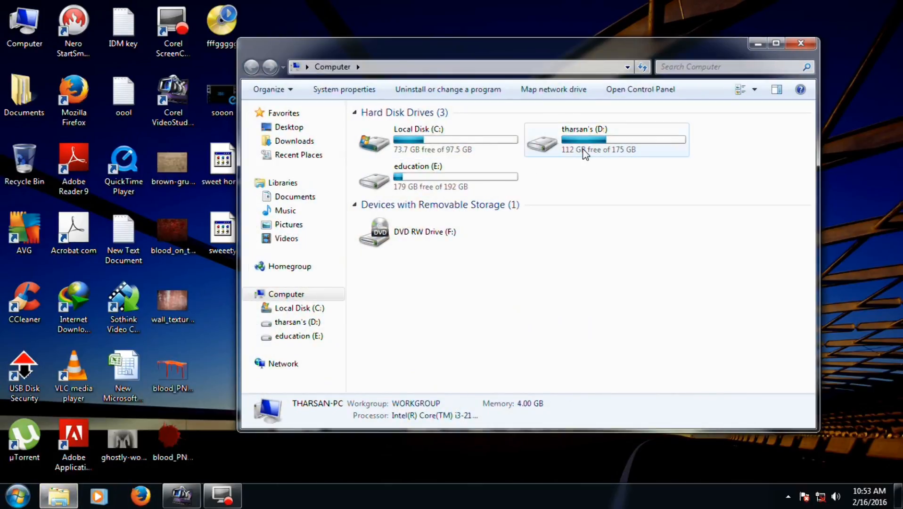
double_click(606, 139)
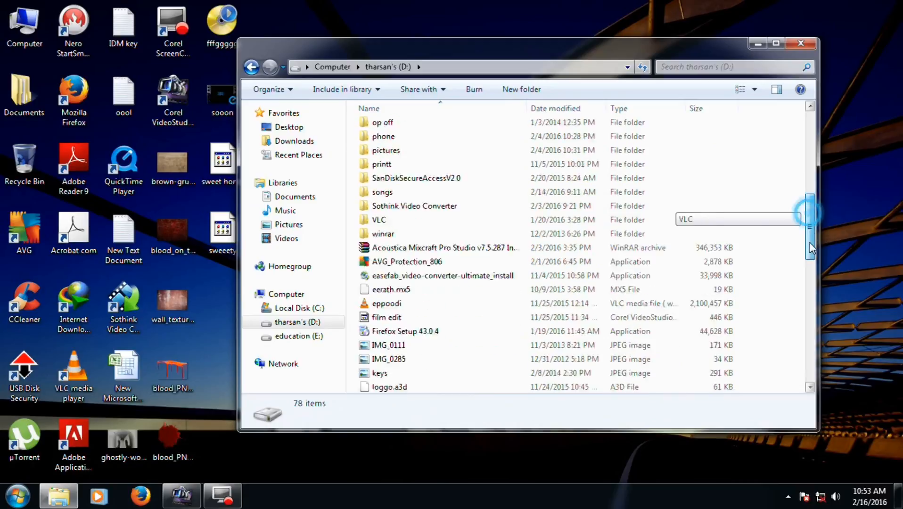
scroll("down", 3)
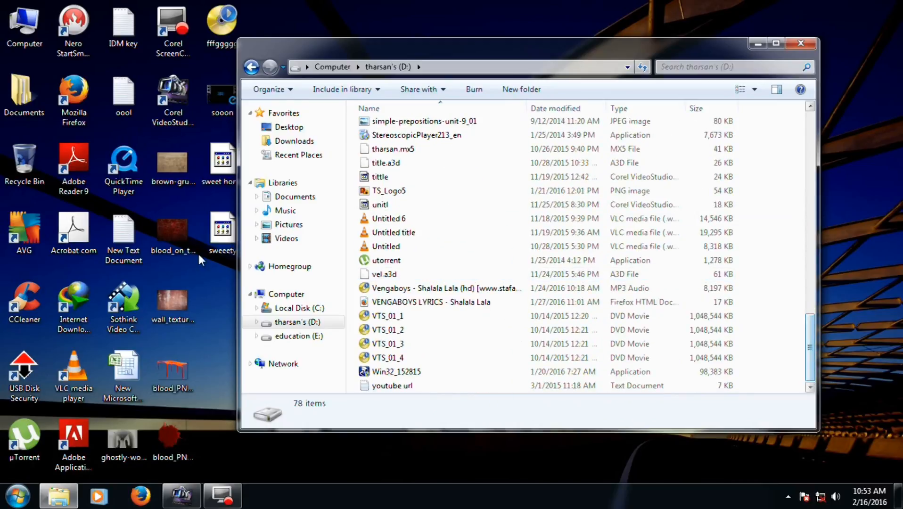
left_click(305, 335)
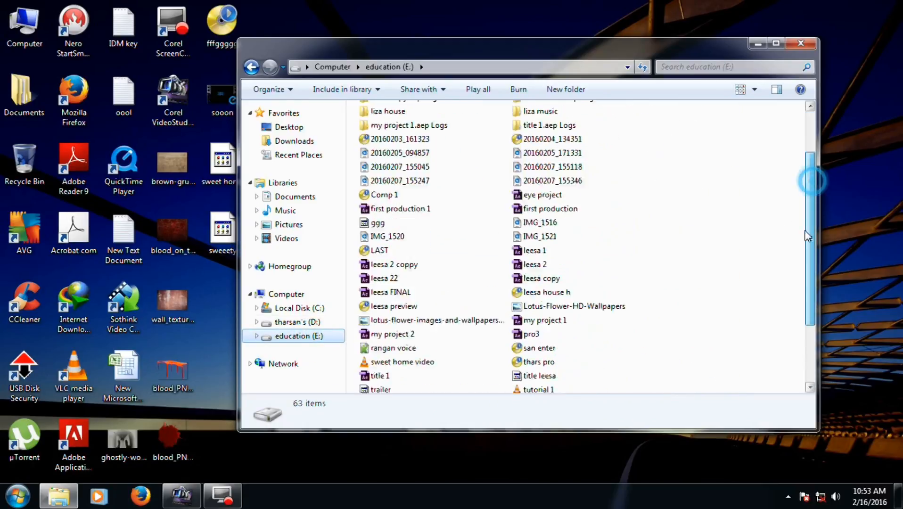
scroll("down", 3)
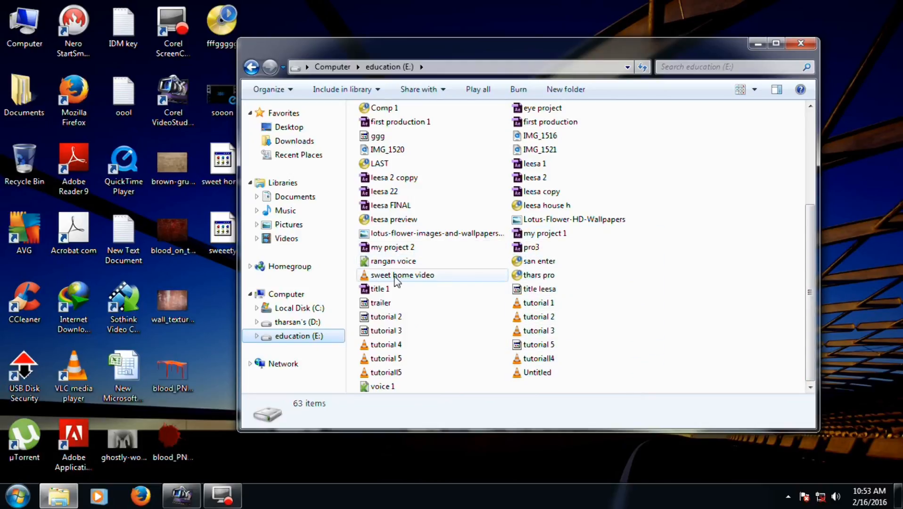
left_click(401, 274)
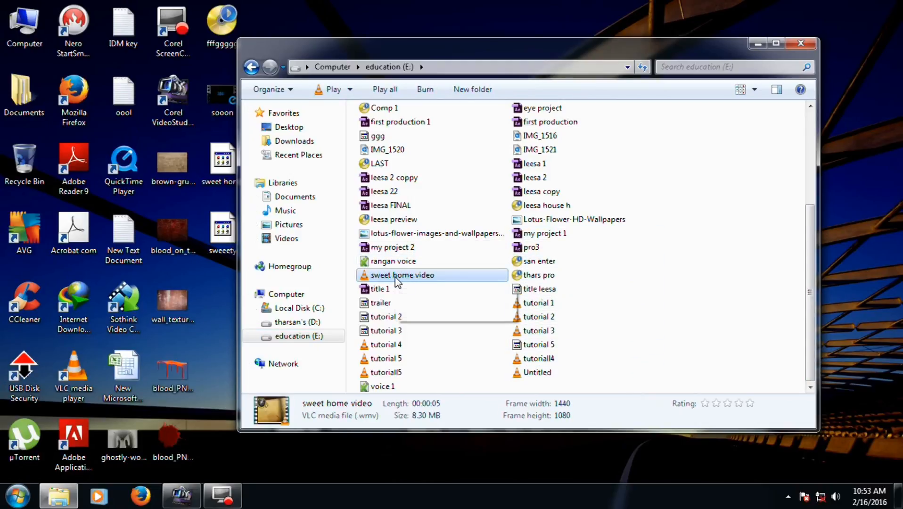